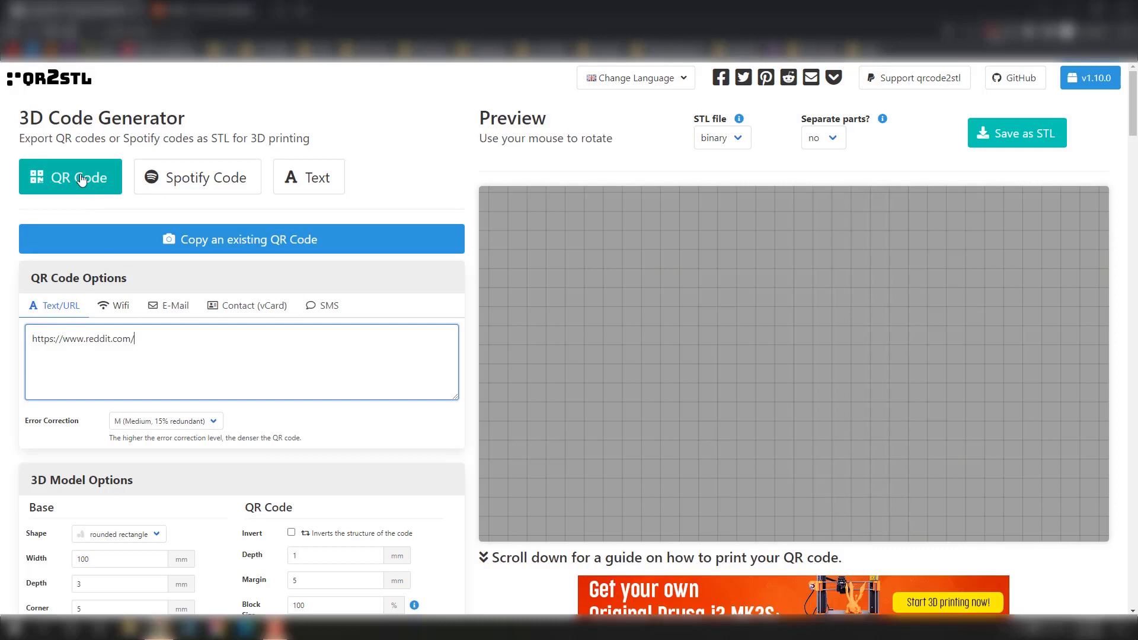
mouse_move(304, 187)
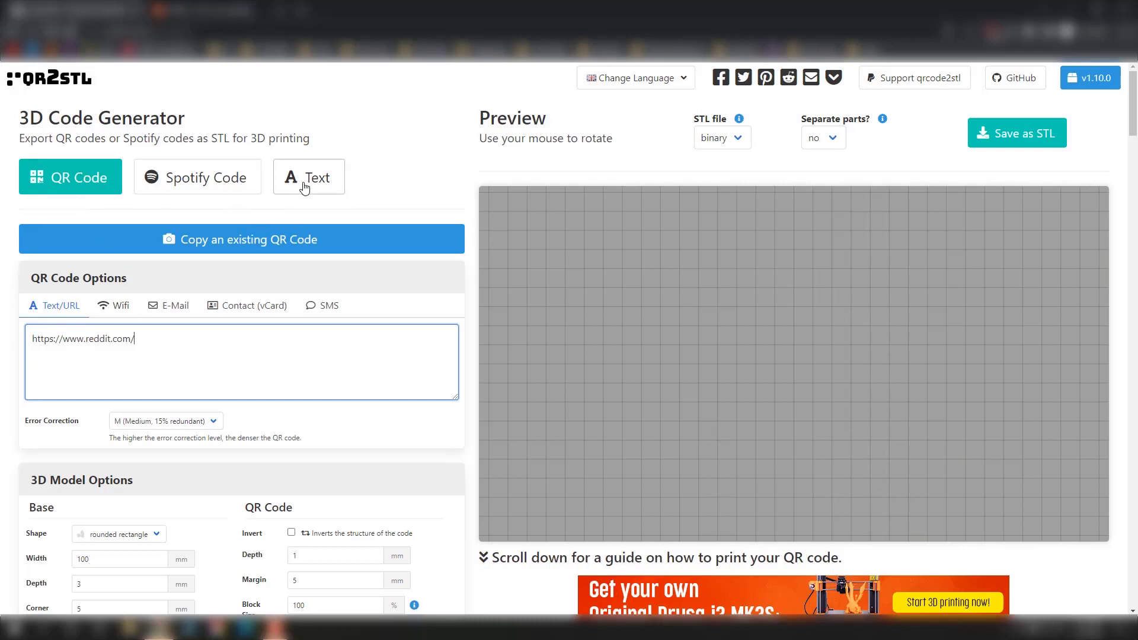
mouse_move(315, 190)
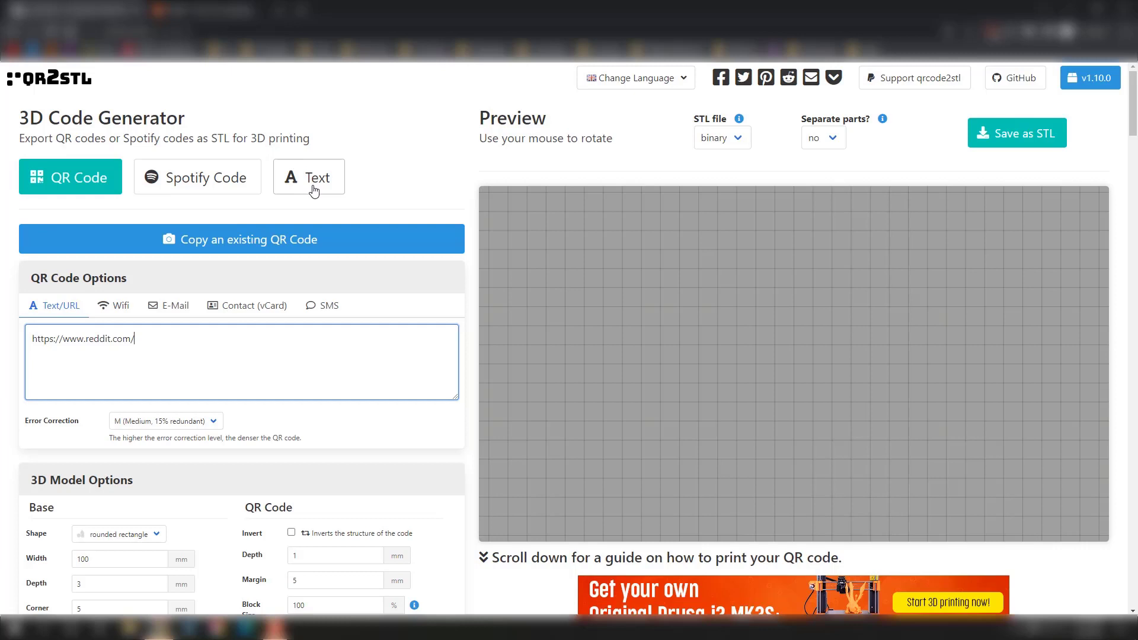
Raise the QR Code Depth to 1.5 mm.
scroll(down, 3)
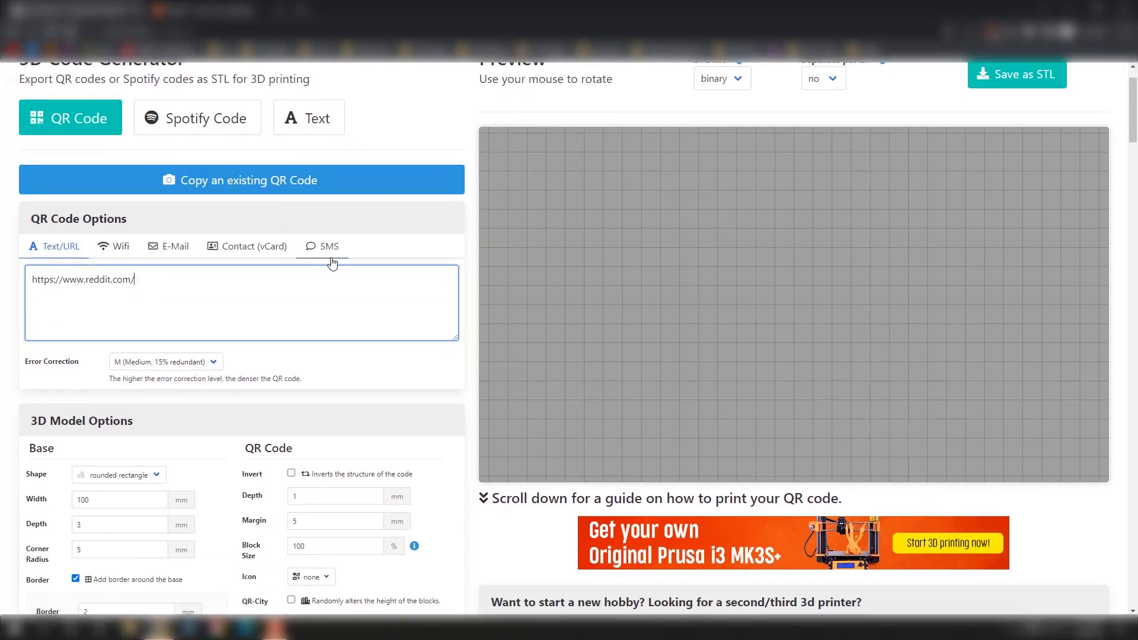
scroll(down, 3)
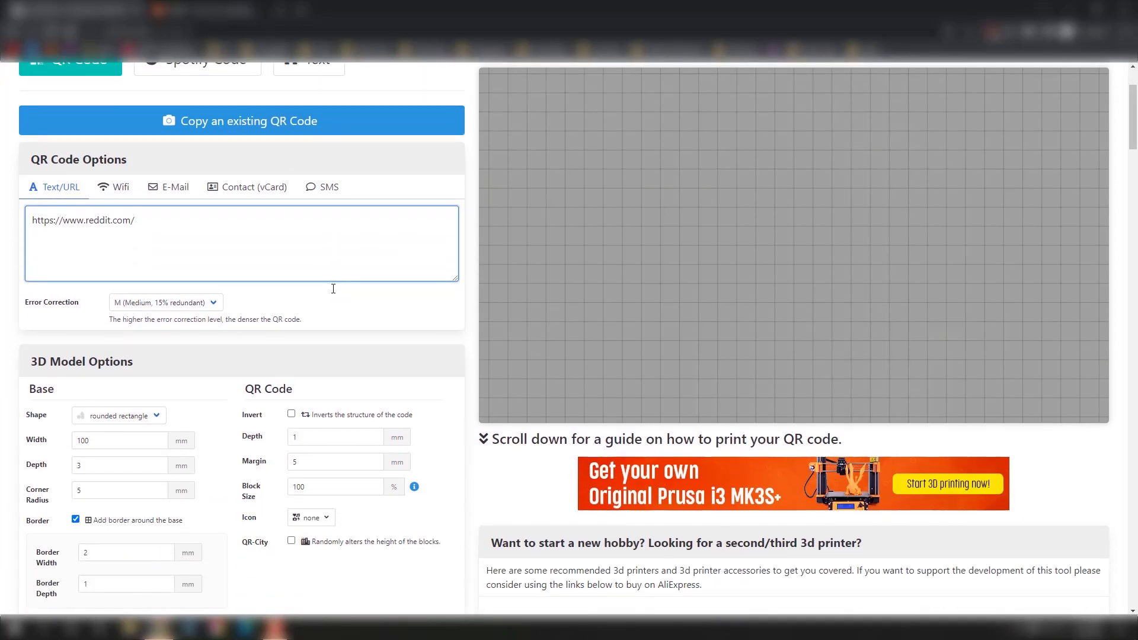
scroll(down, 3)
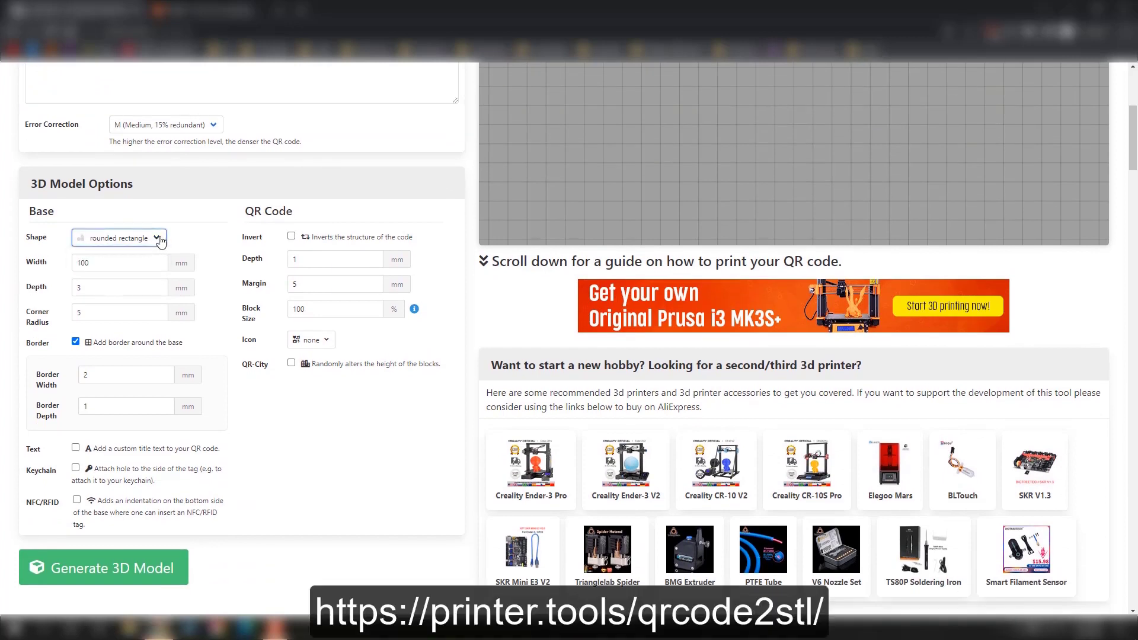
click(334, 259)
text(.5)
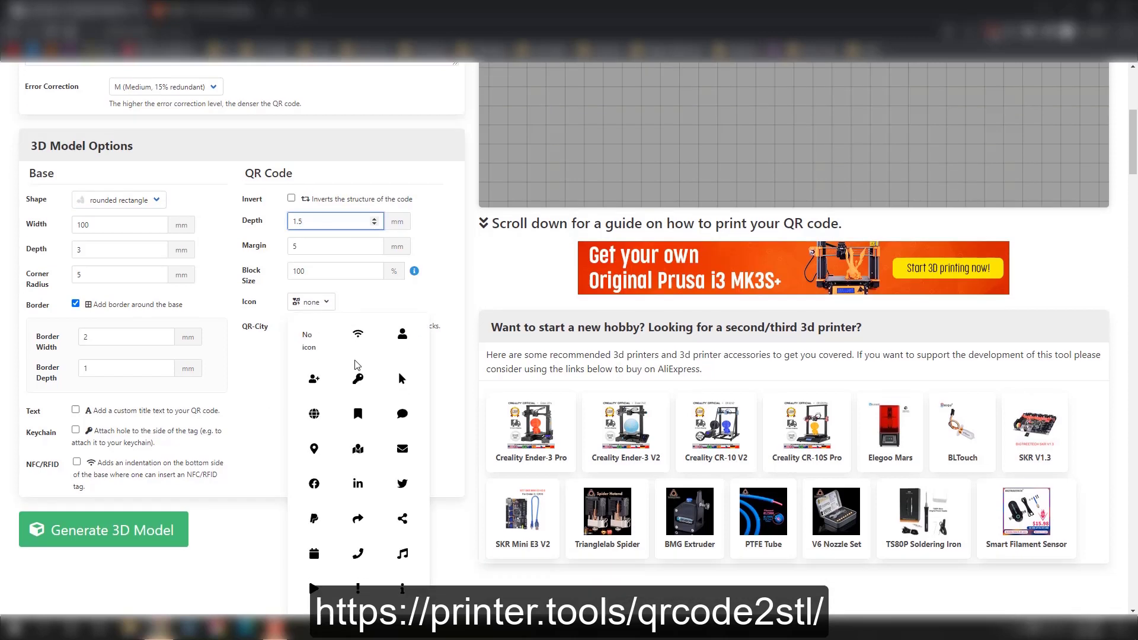
Place the envelope icon in the centre and generate the 3D model.
scroll(down, 3)
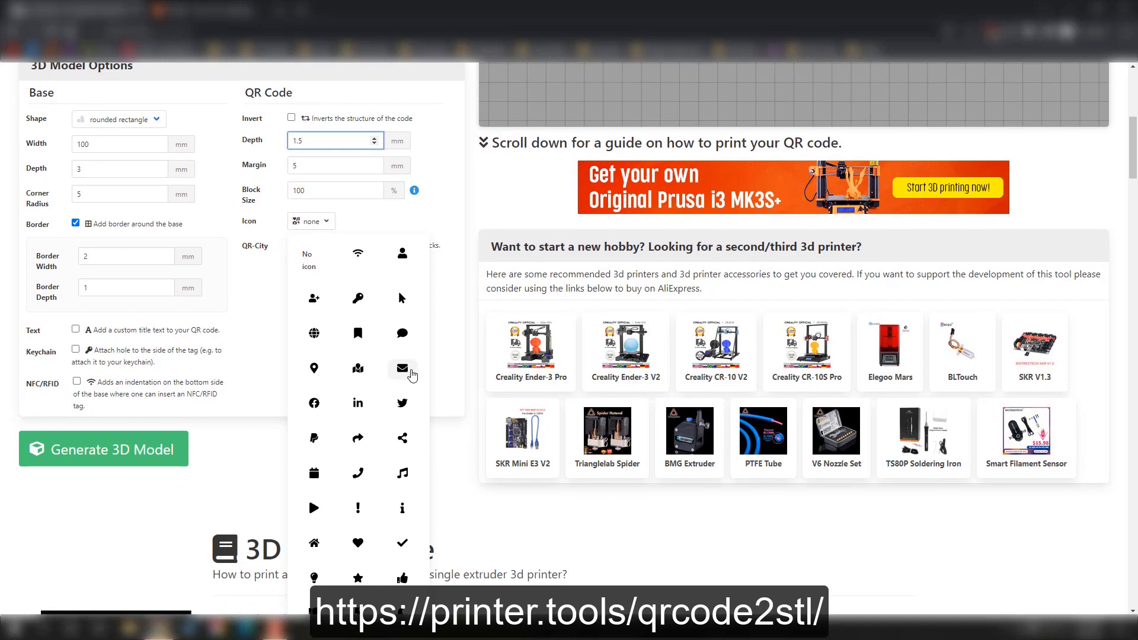
click(402, 369)
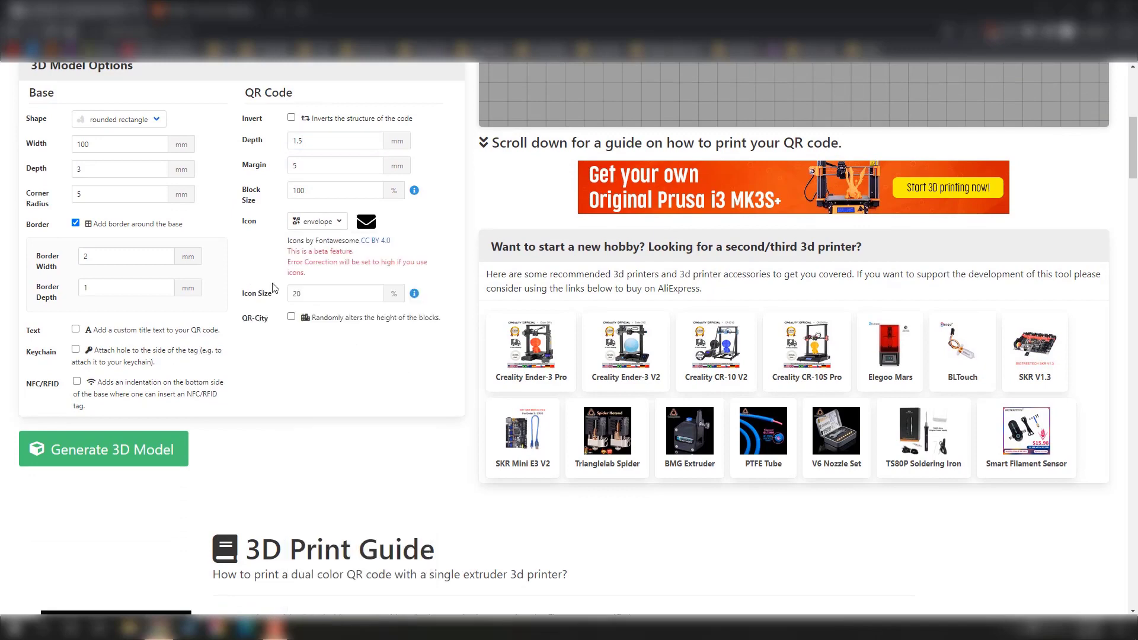
click(105, 449)
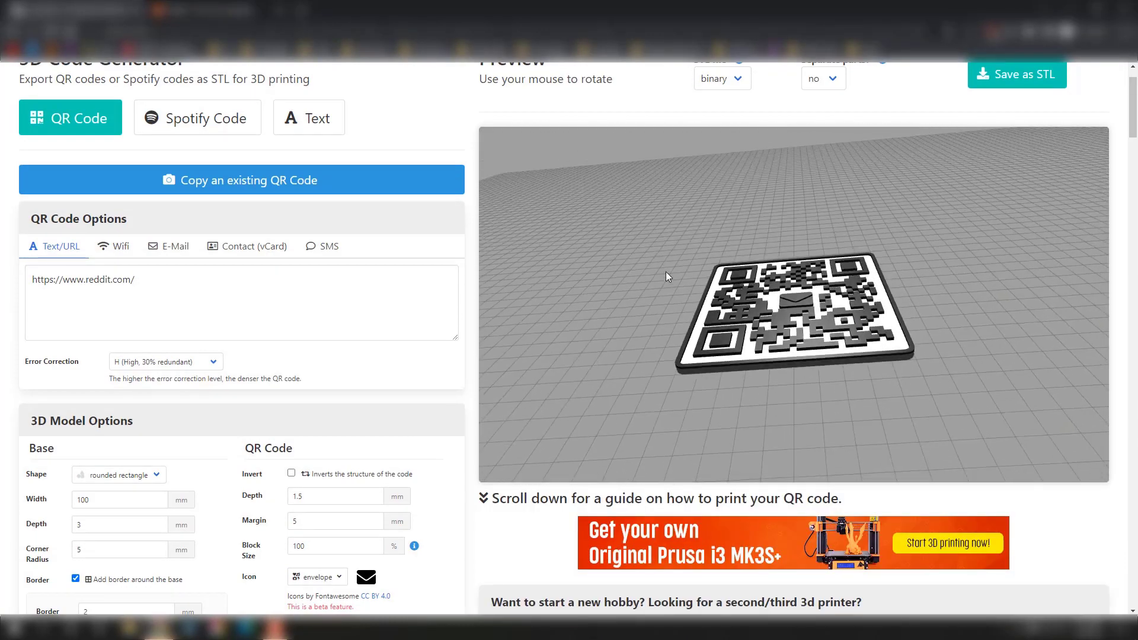
Orbit the preview to inspect the envelope QR model upright, angled and edge-on.
drag(668, 276, 639, 365)
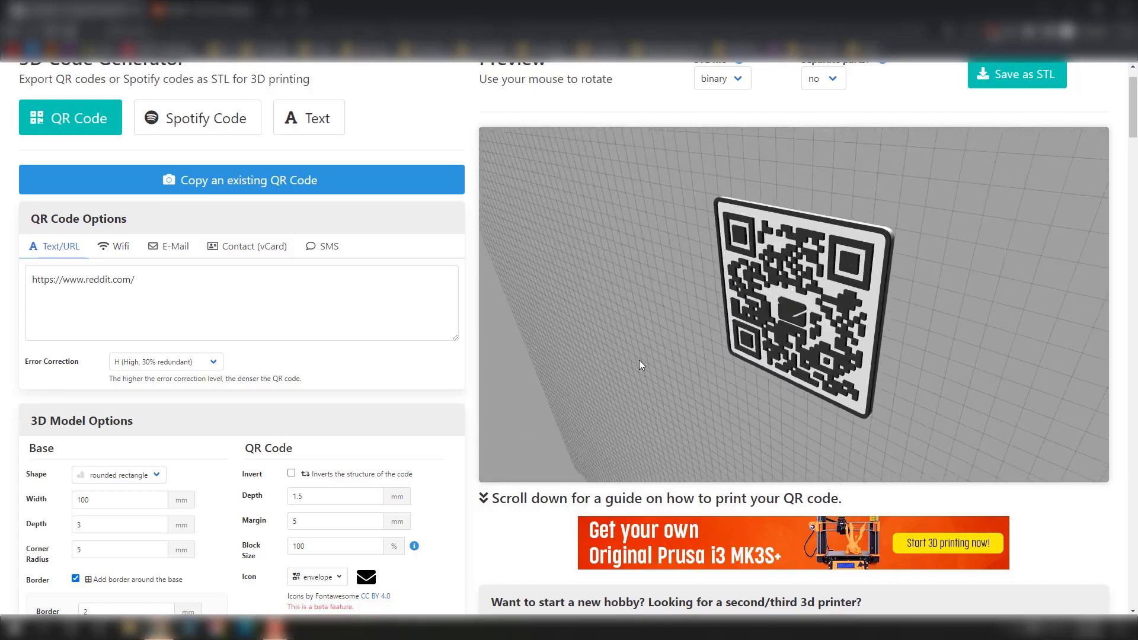
drag(640, 365, 740, 293)
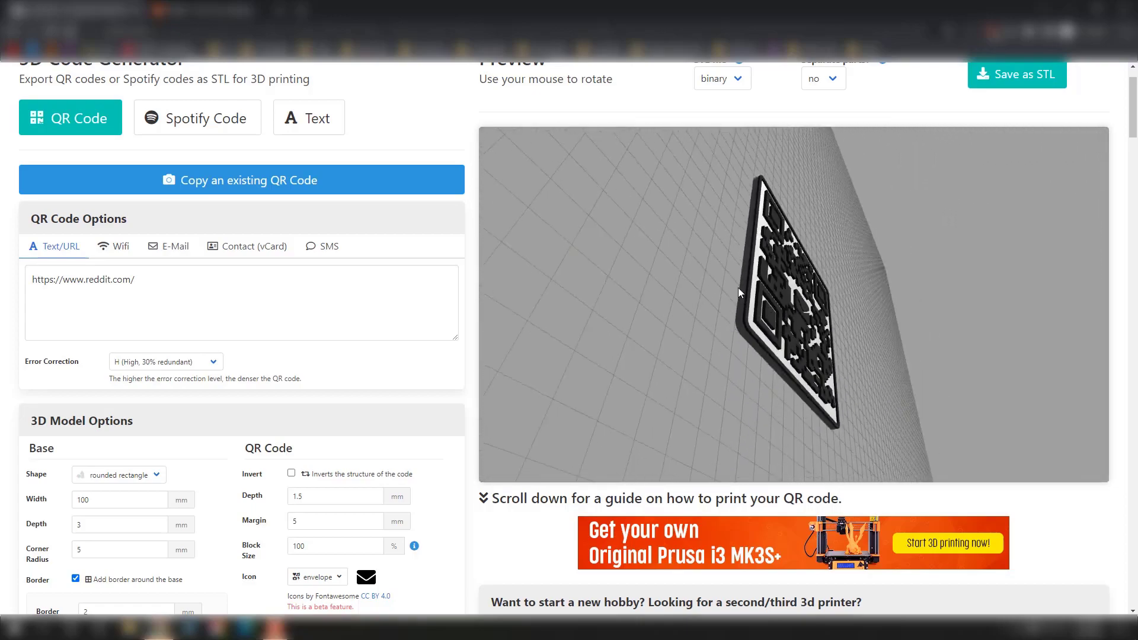
drag(740, 293, 639, 310)
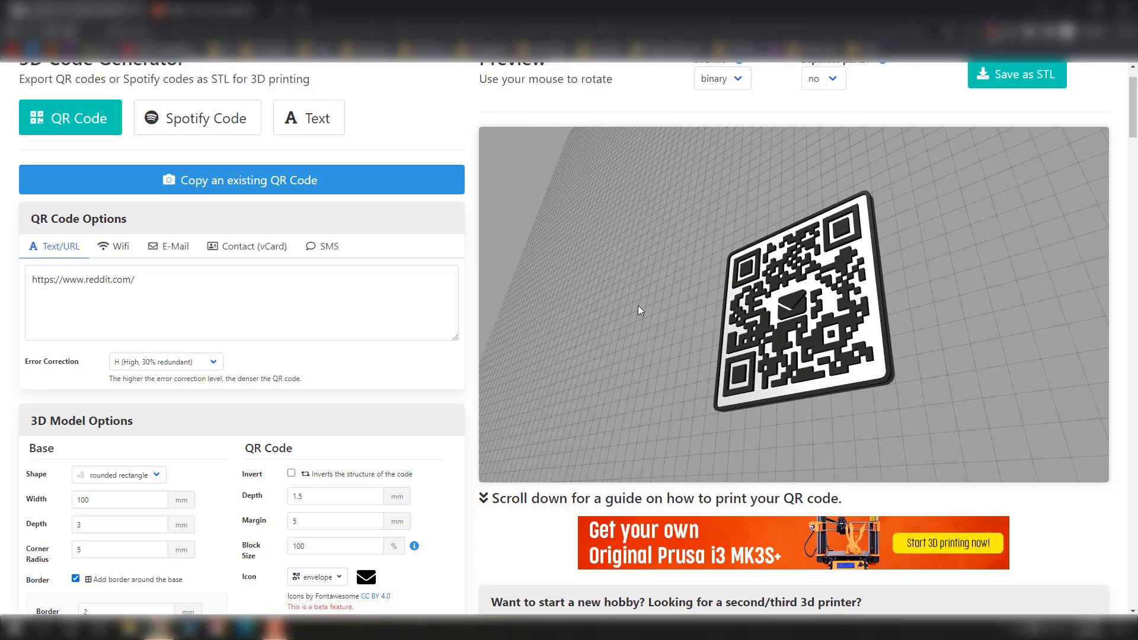
drag(639, 311, 670, 338)
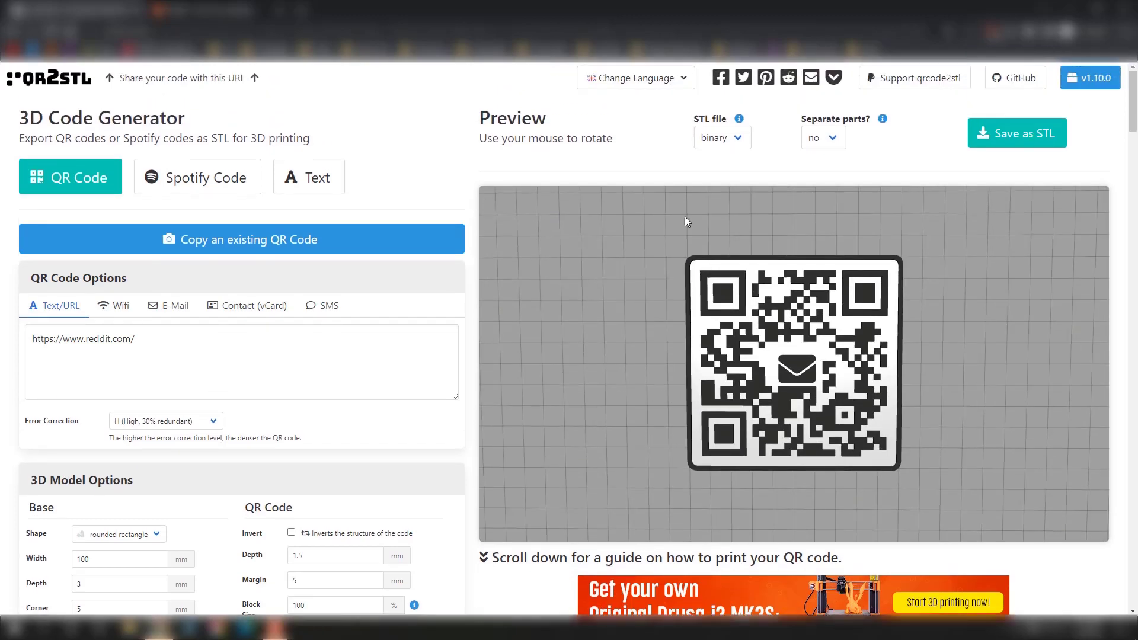
Keep Separate parts? on no and save the model as one combined STL.
click(823, 137)
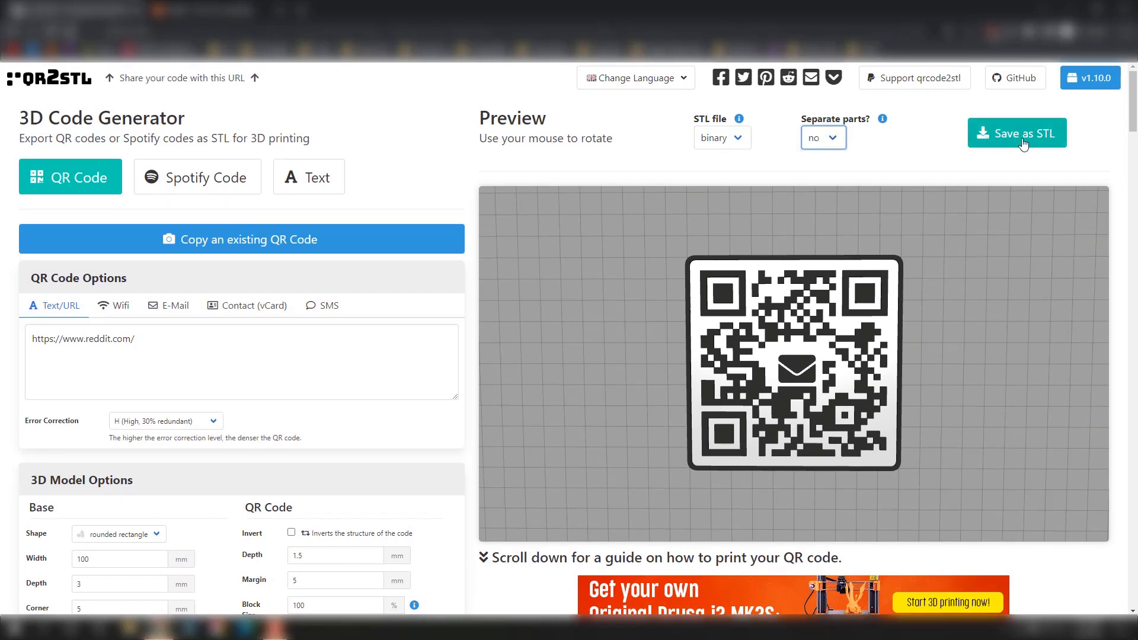
mouse_move(1012, 147)
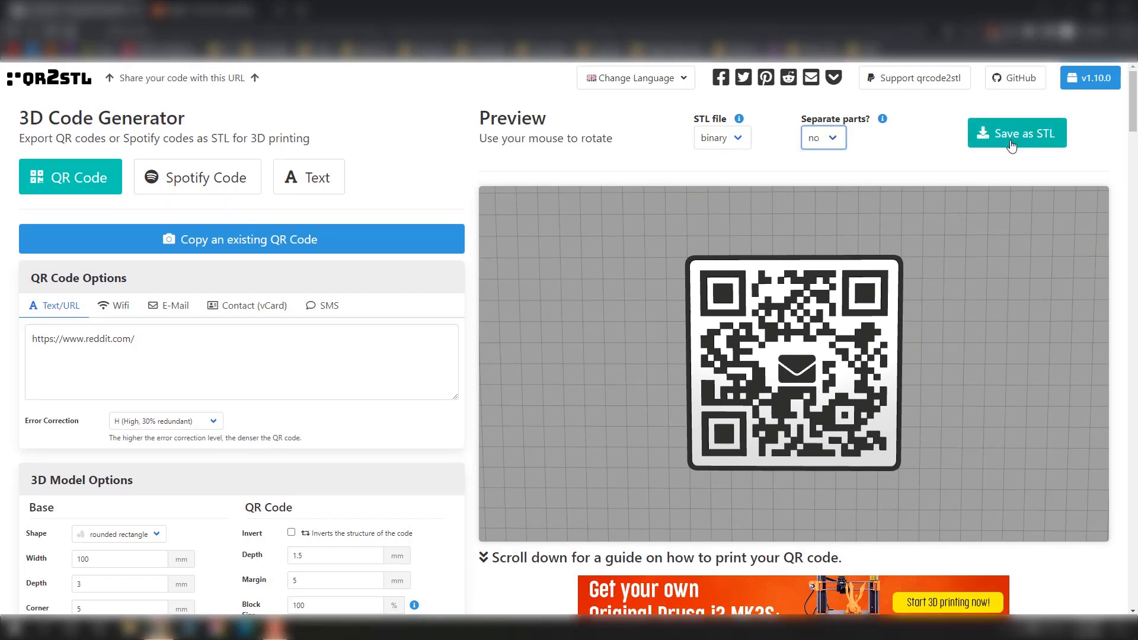
scroll(down, 3)
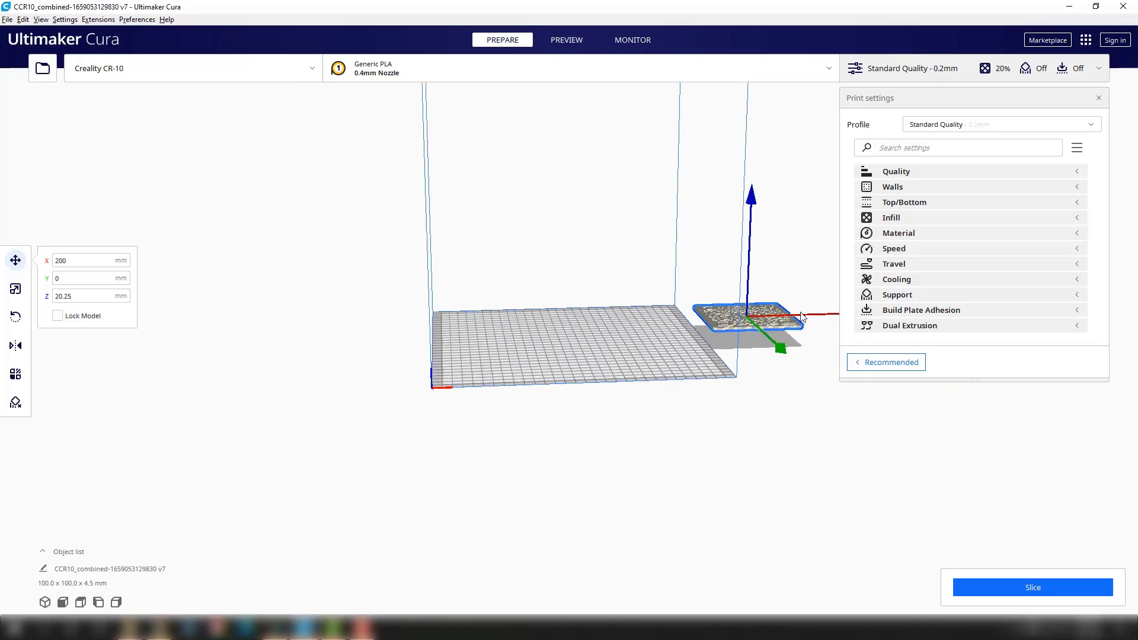
Centre the QR plate on the CR-10 build plate and slice at Standard Quality 0.2mm.
drag(790, 316, 628, 325)
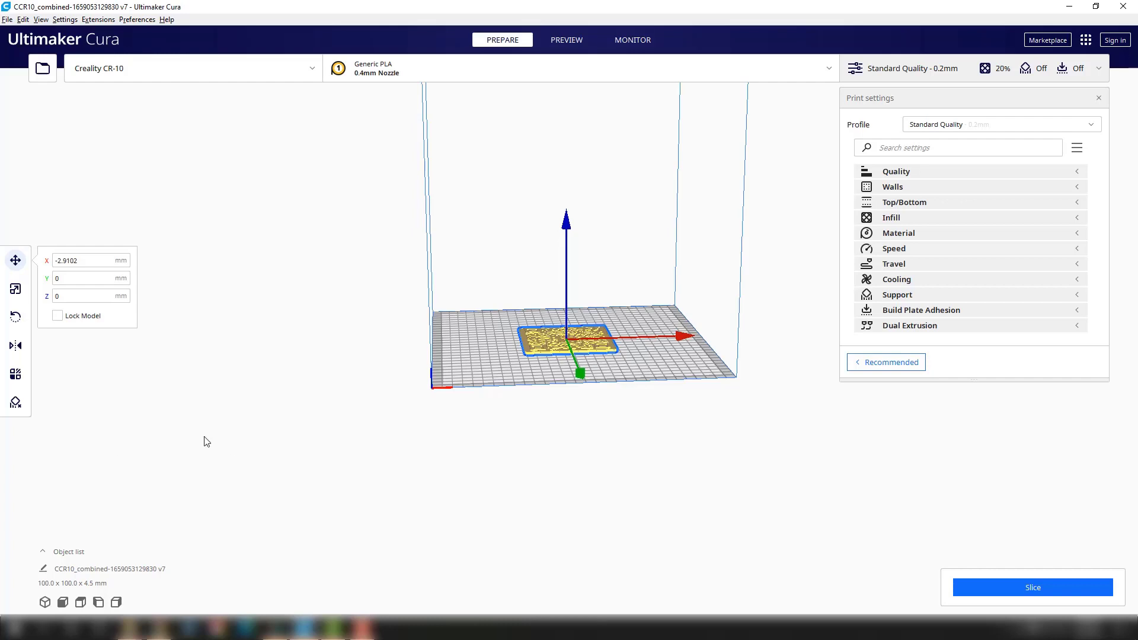
click(1034, 586)
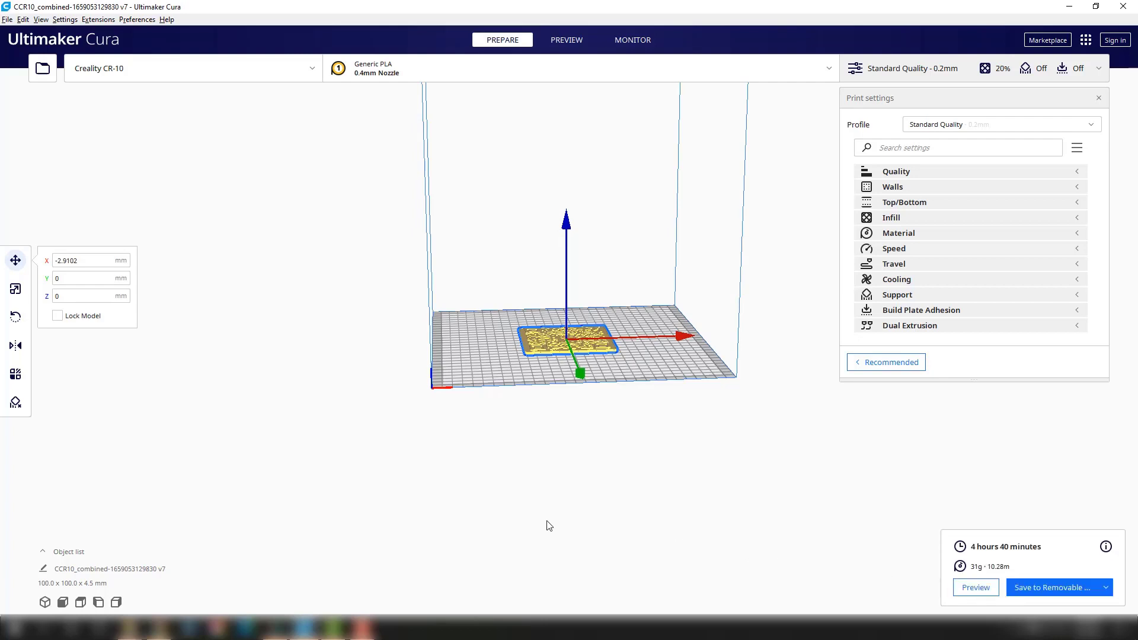
mouse_move(1092, 88)
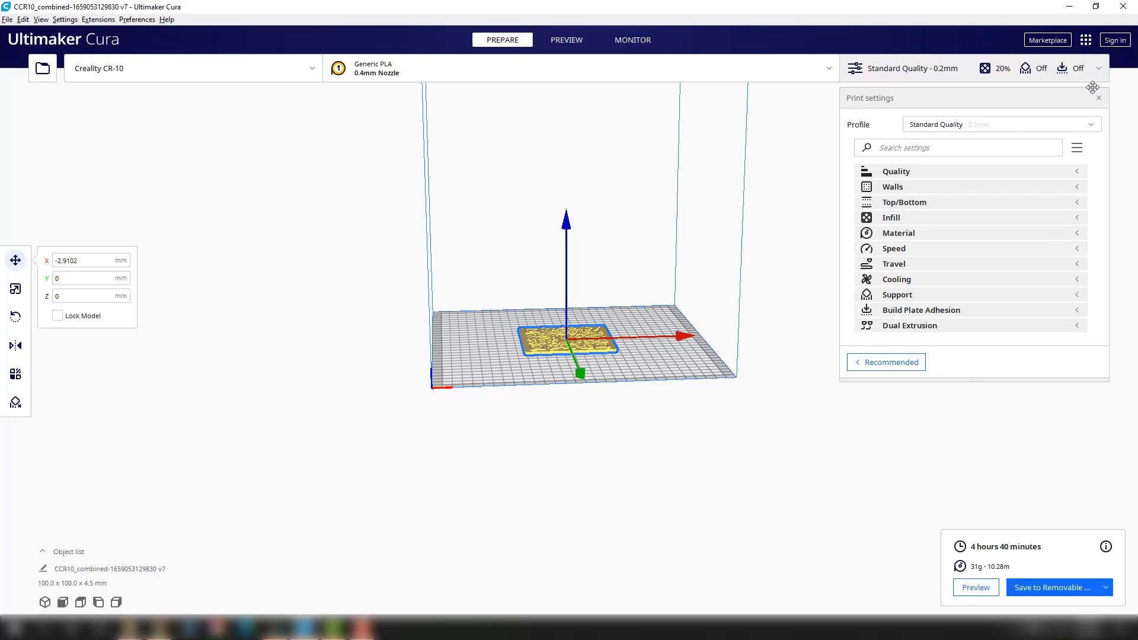
click(1100, 97)
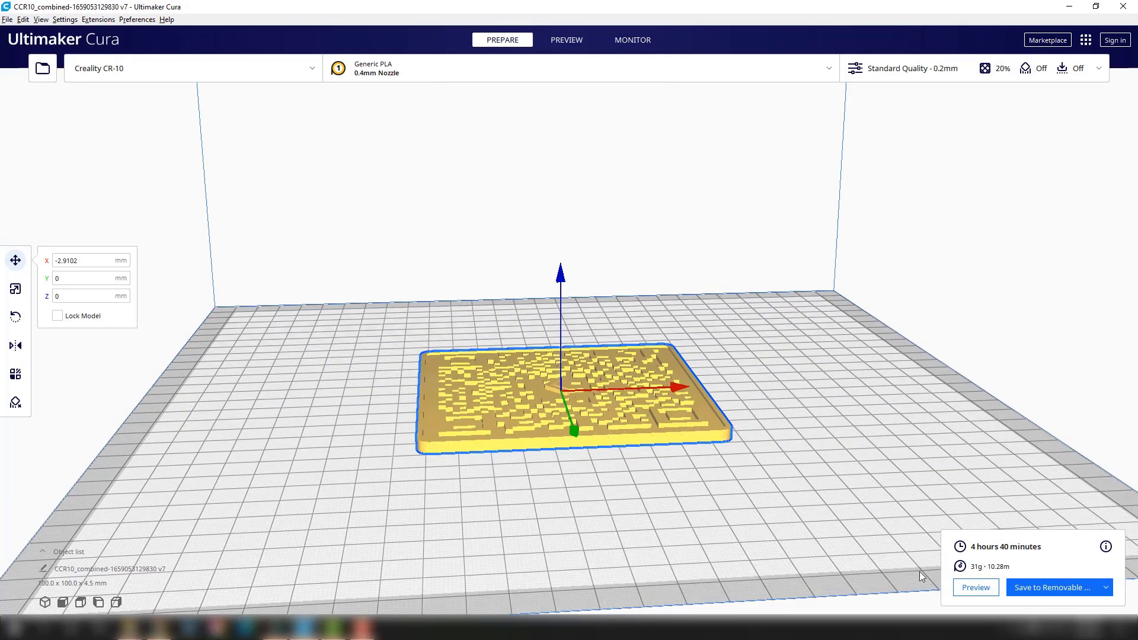
Step the layer preview down through the sliced plate to layer 16.
click(566, 40)
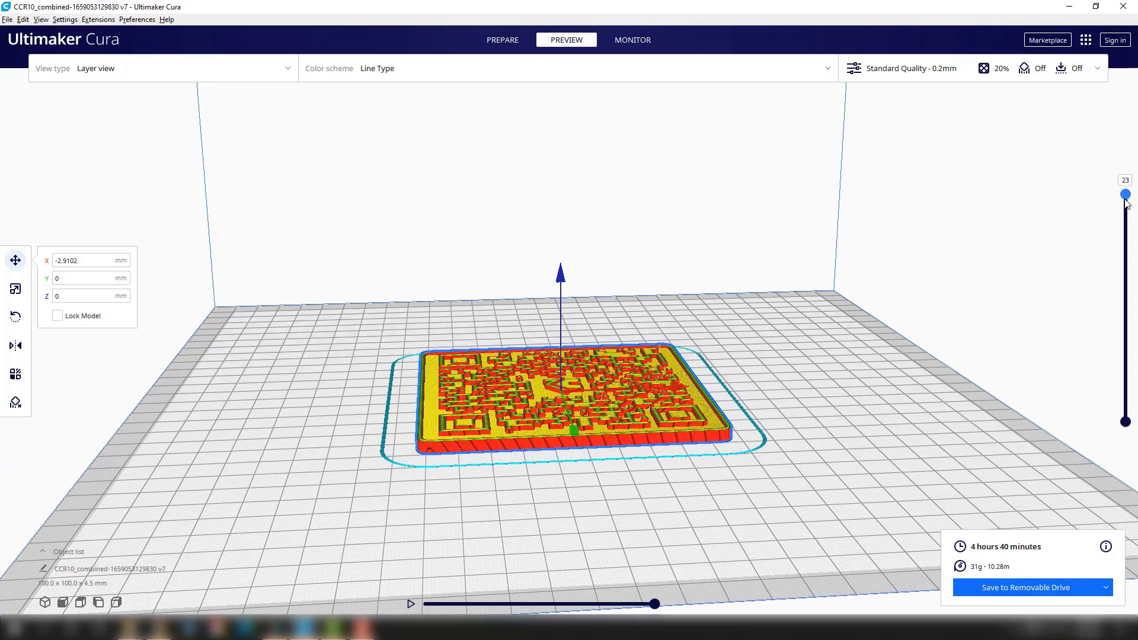
drag(1126, 195, 1125, 226)
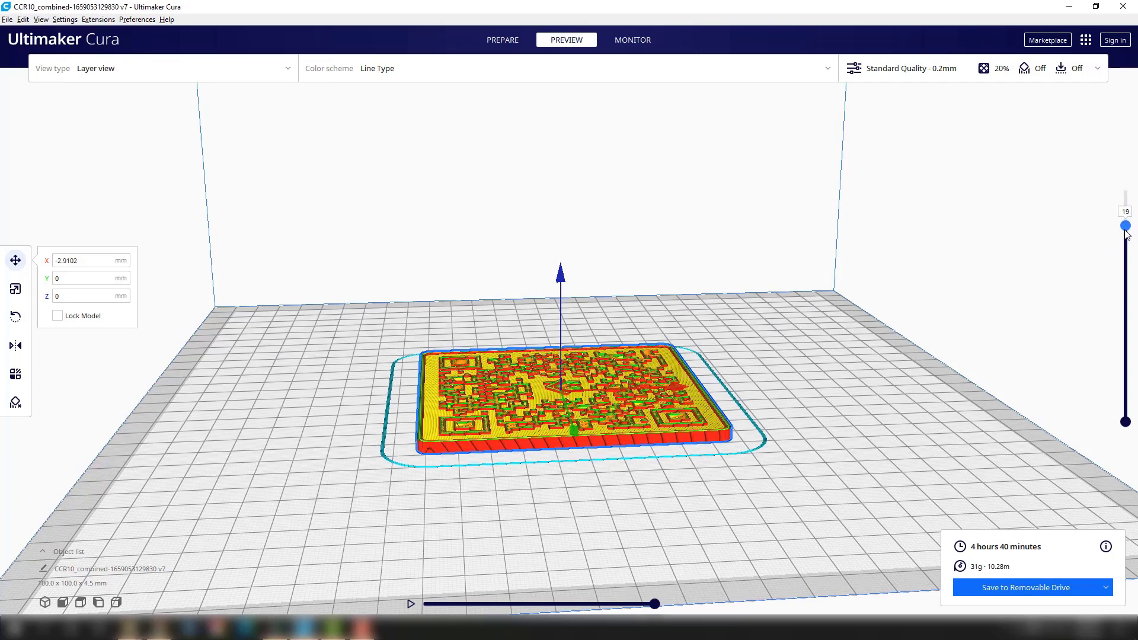
drag(1126, 226, 1125, 262)
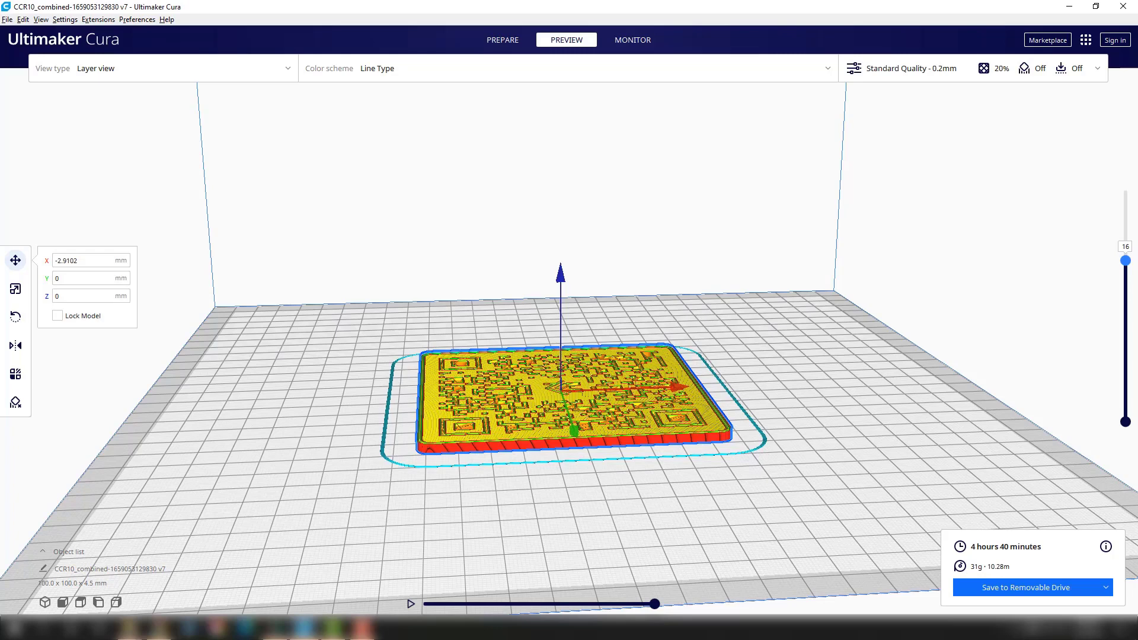
mouse_move(308, 150)
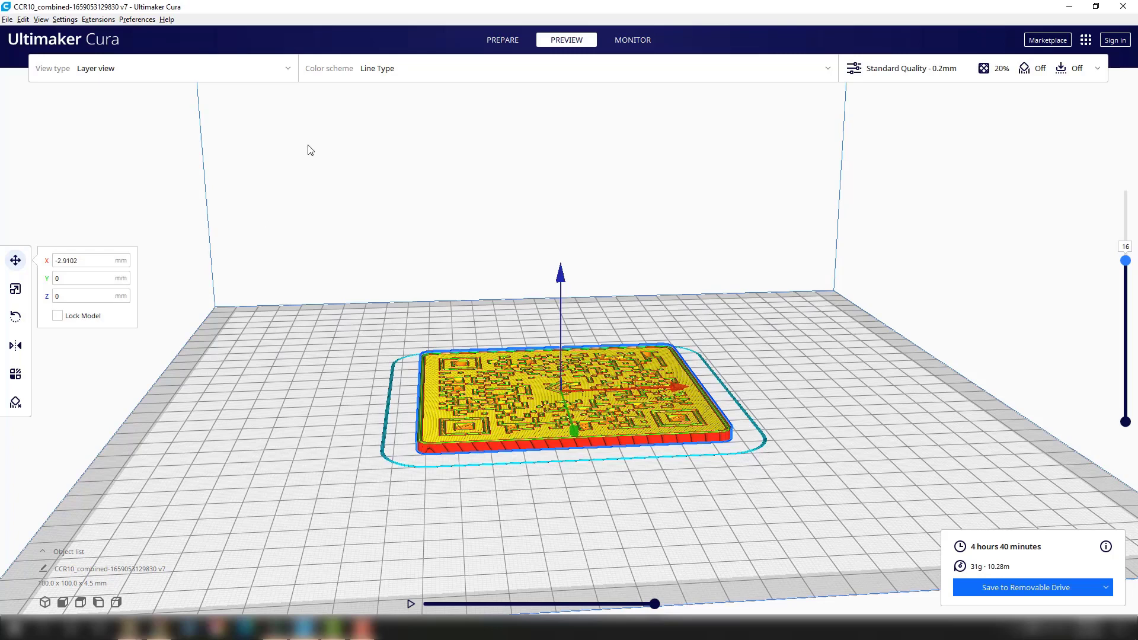
Add a Filament Change script at layer 16 via Modify G-Code post-processing.
click(97, 19)
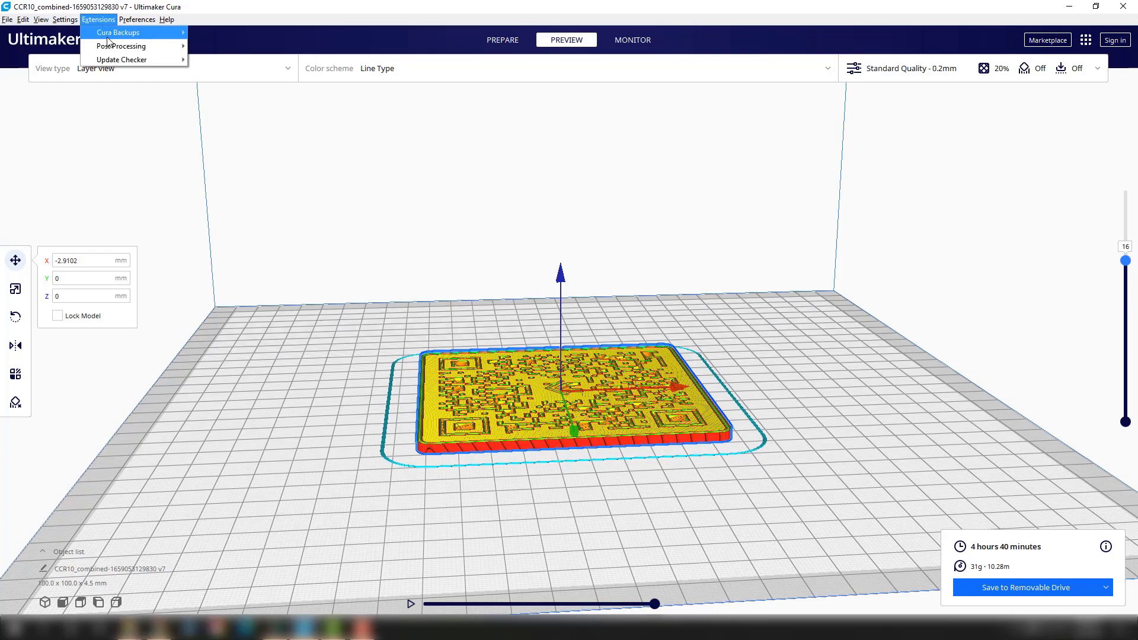
mouse_move(121, 46)
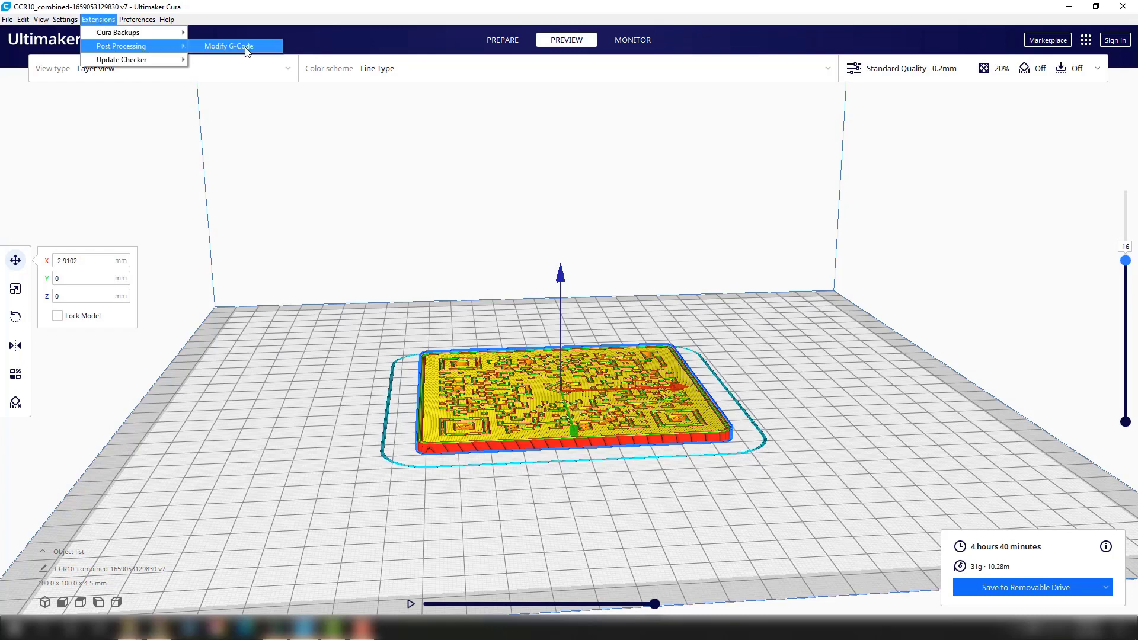
click(235, 46)
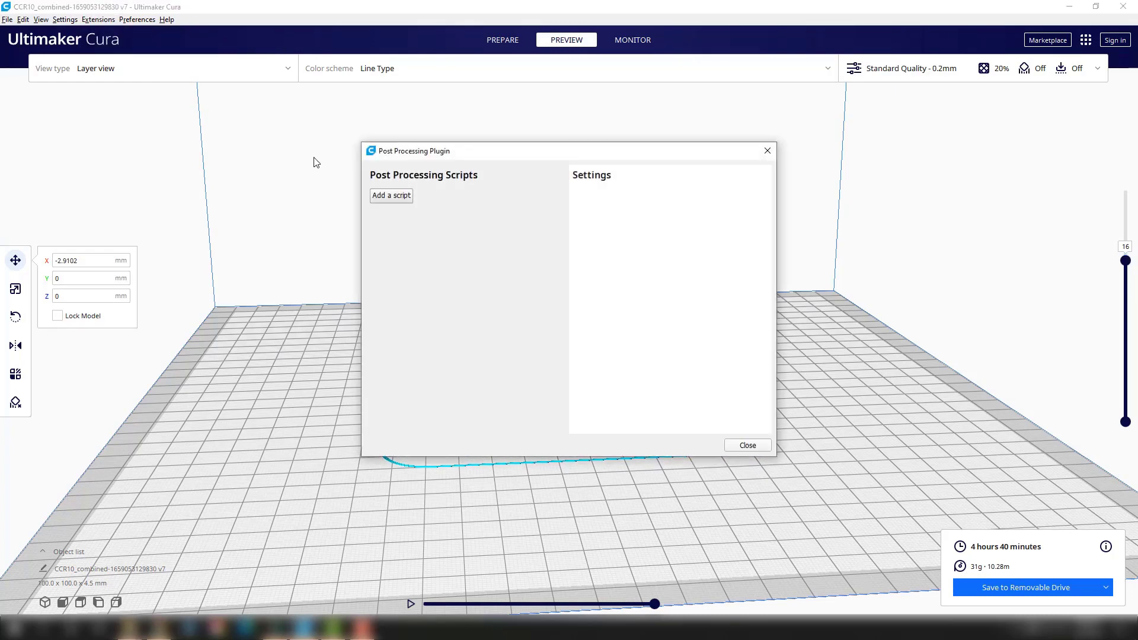
click(391, 196)
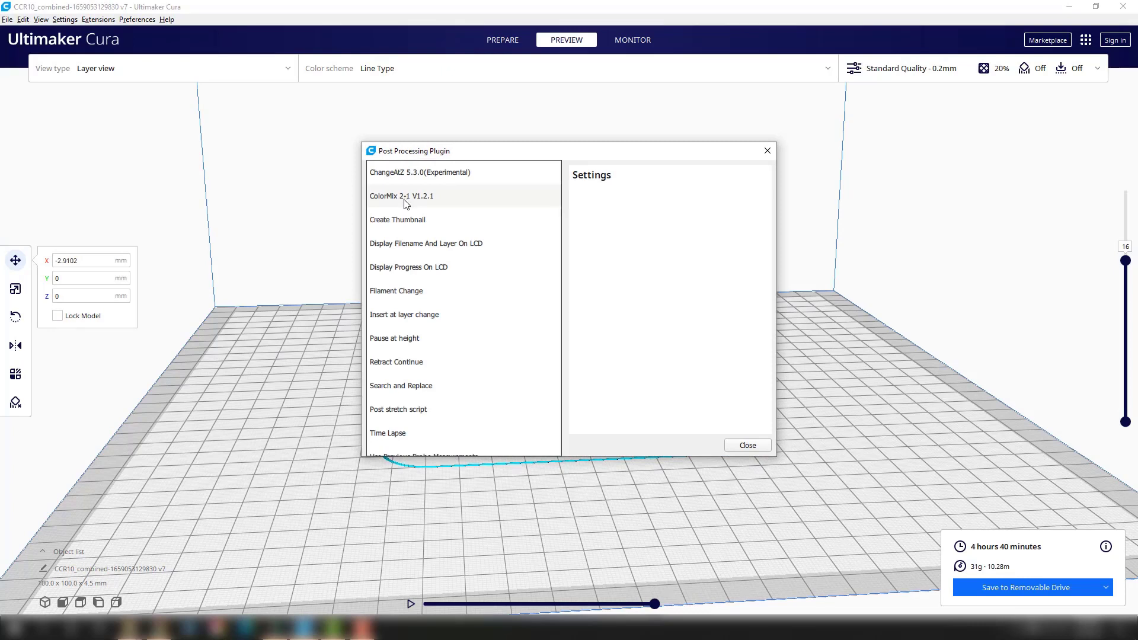
click(396, 292)
text(16)
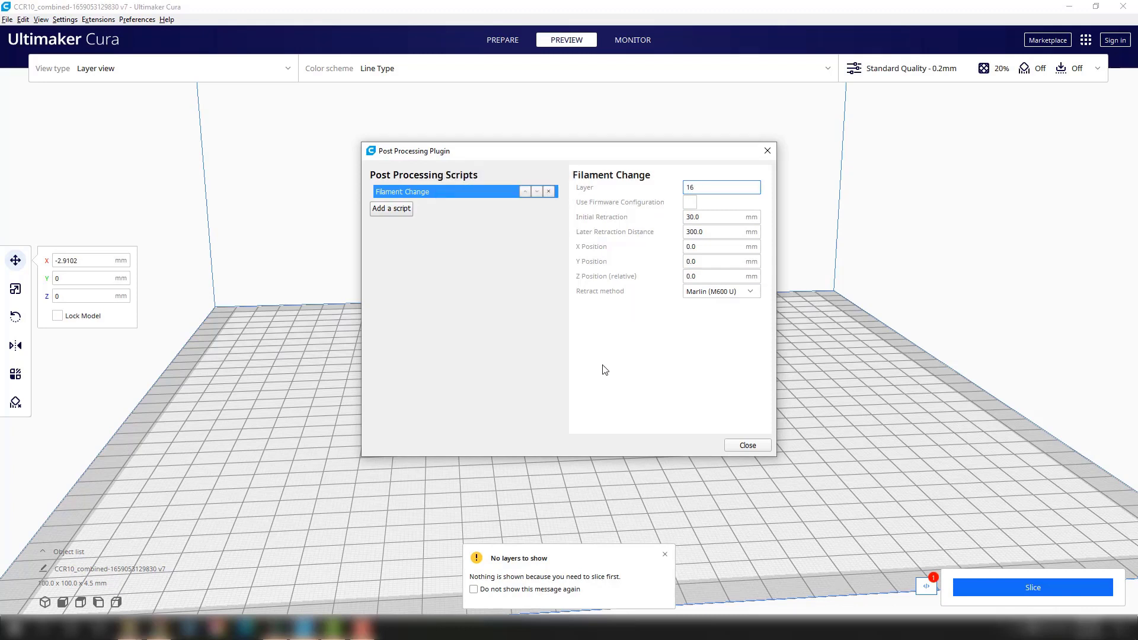
mouse_move(703, 452)
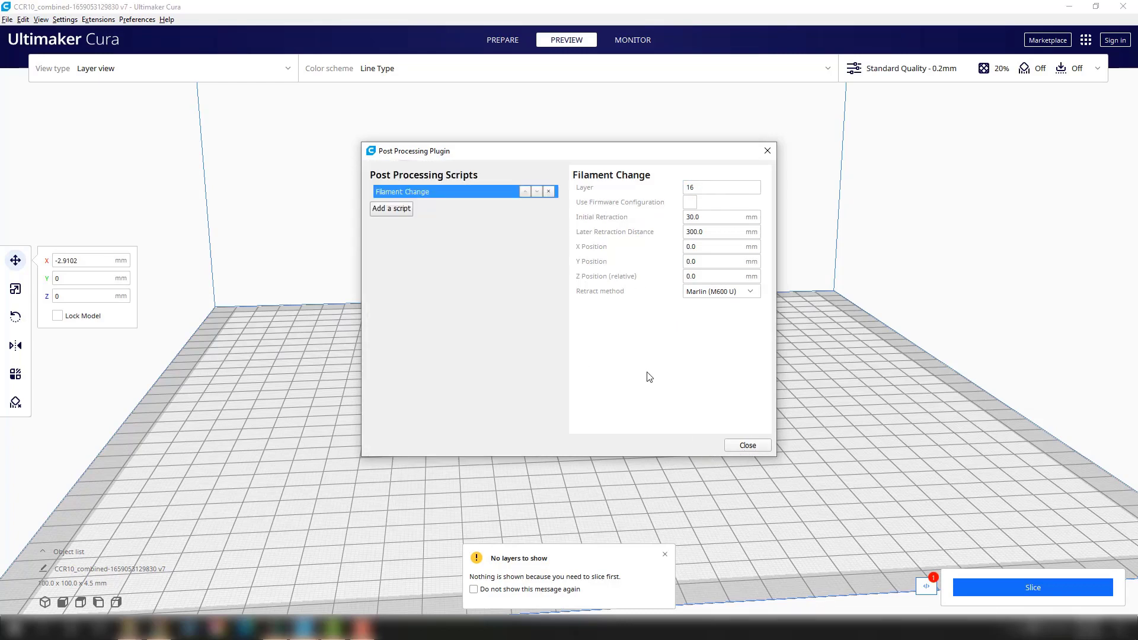
click(747, 444)
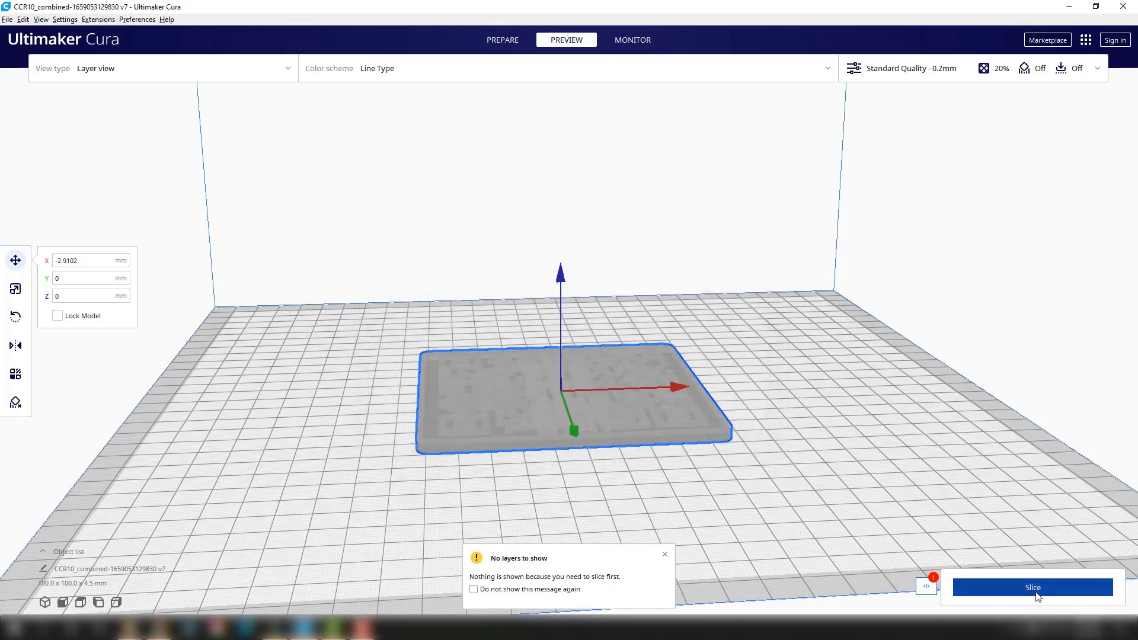
Re-slice, save the G-code to the removable drive and eject it.
click(1034, 586)
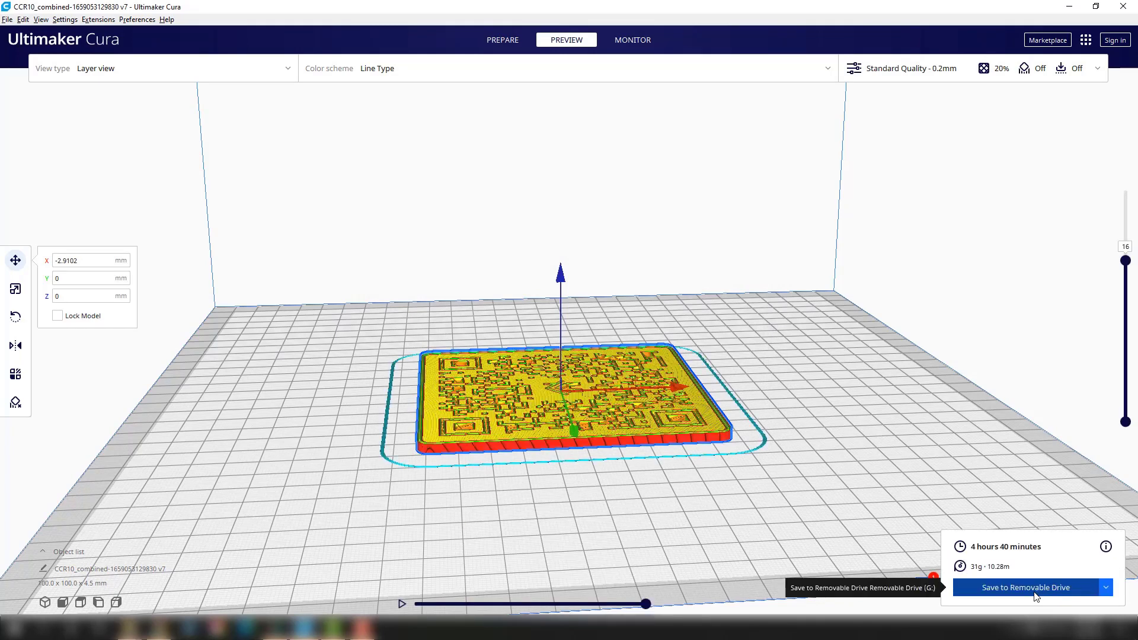
click(1026, 587)
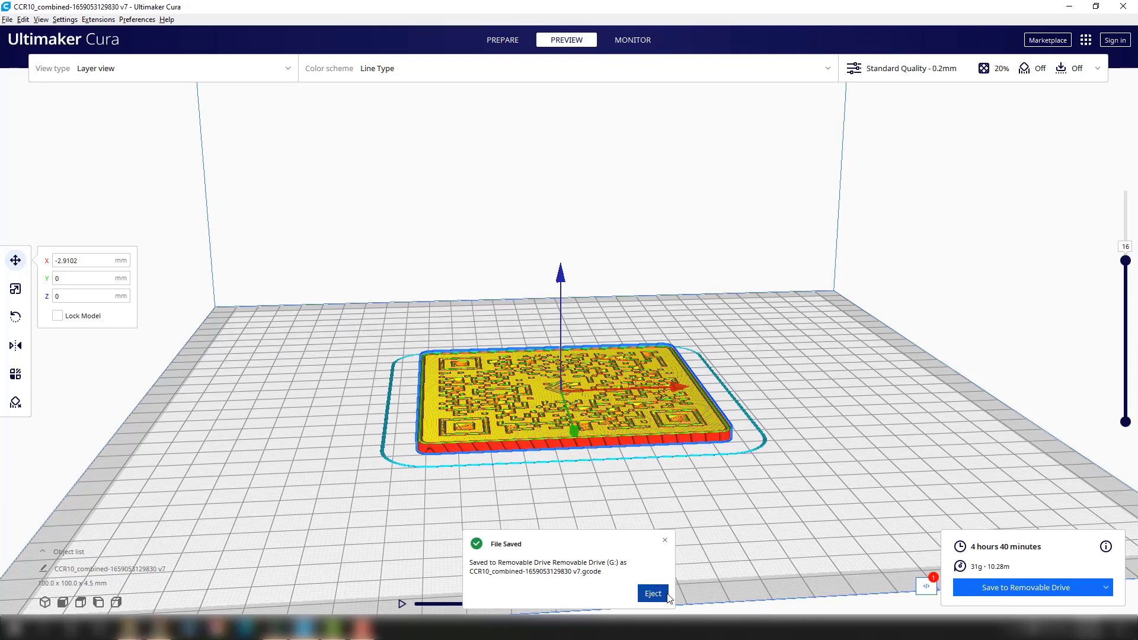
click(652, 593)
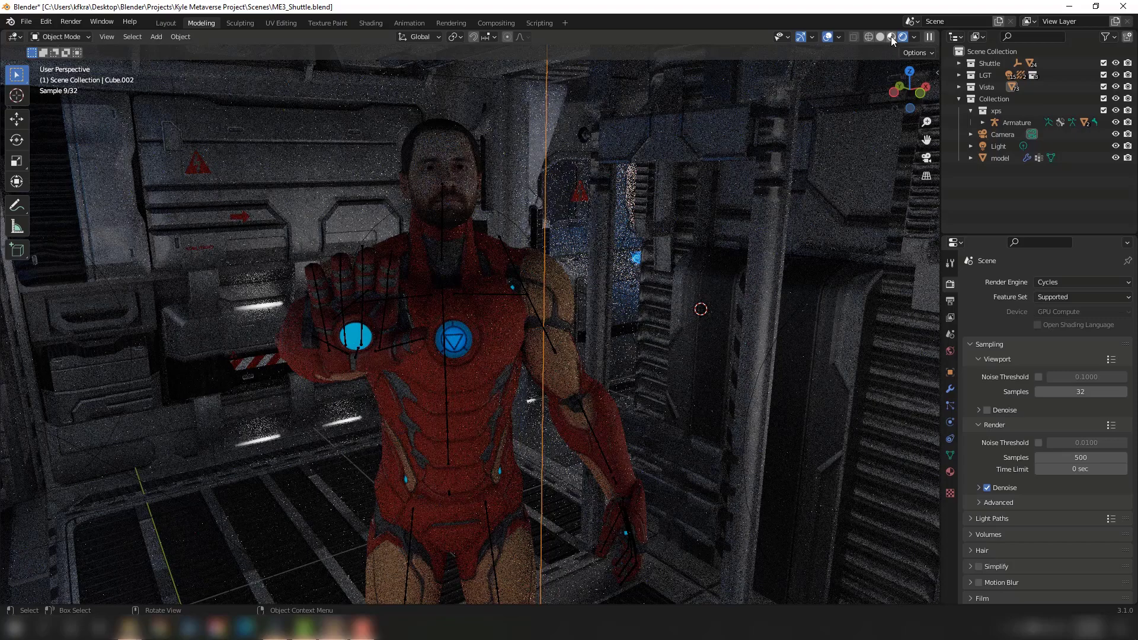
mouse_move(891, 37)
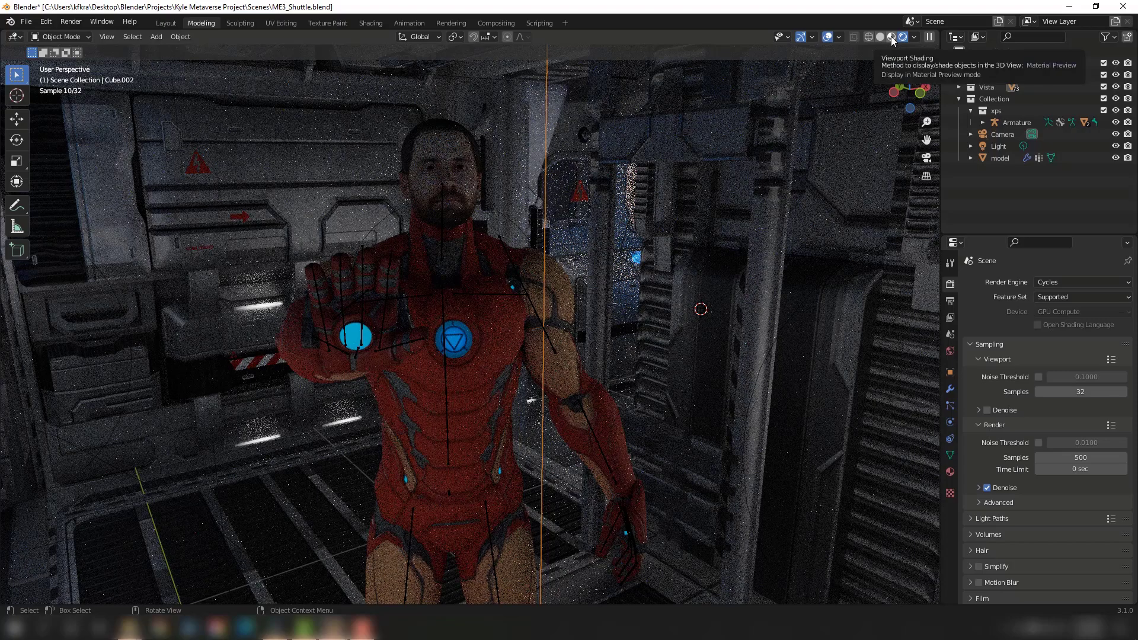